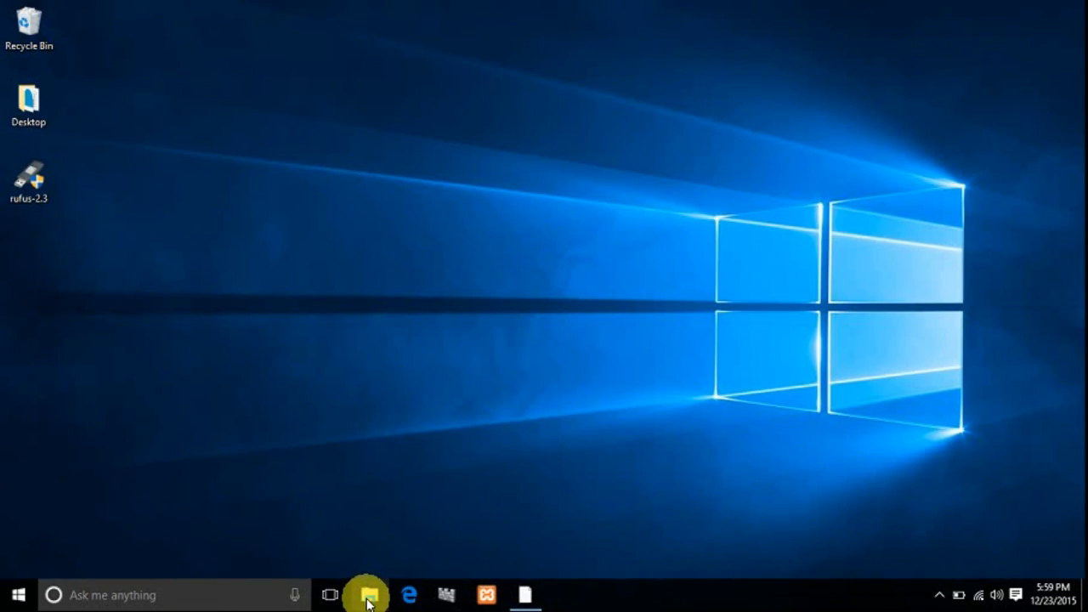
- Show This PC in File Explorer with the A4 Camera G V2.2 DVD drive listed
{"action": "left_click", "coordinate": [369, 595]}
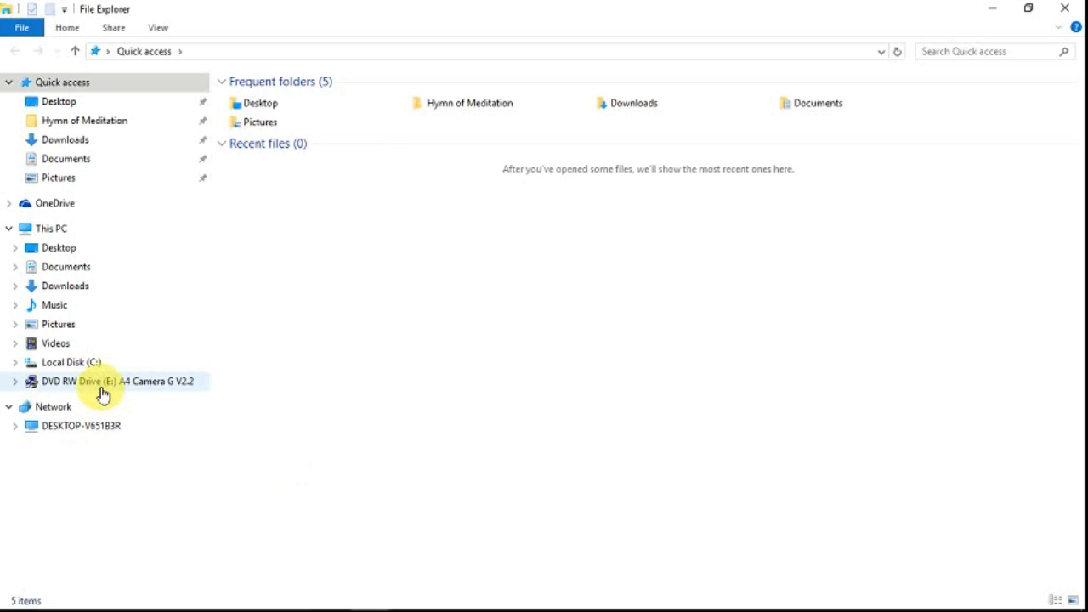
{"action": "left_click", "coordinate": [51, 228]}
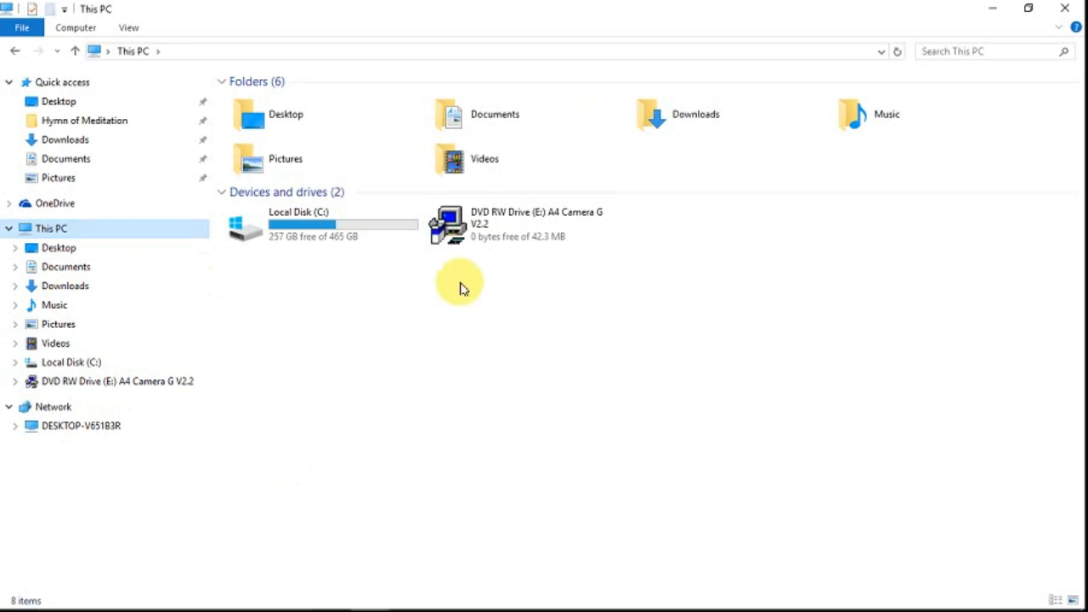
{"action": "mouse_move", "coordinate": [497, 269]}
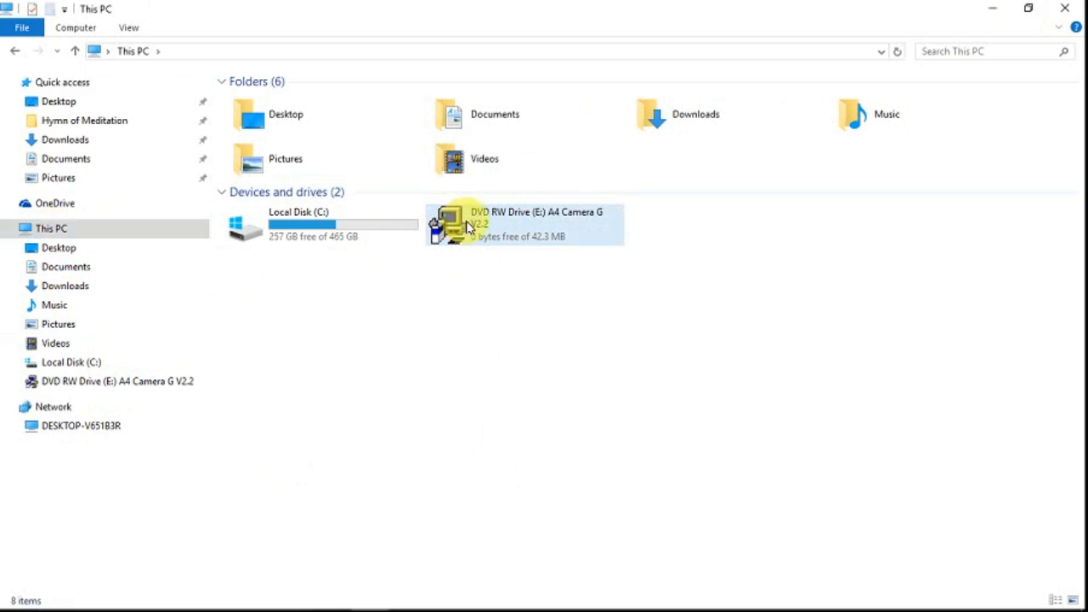
{"action": "mouse_move", "coordinate": [463, 235]}
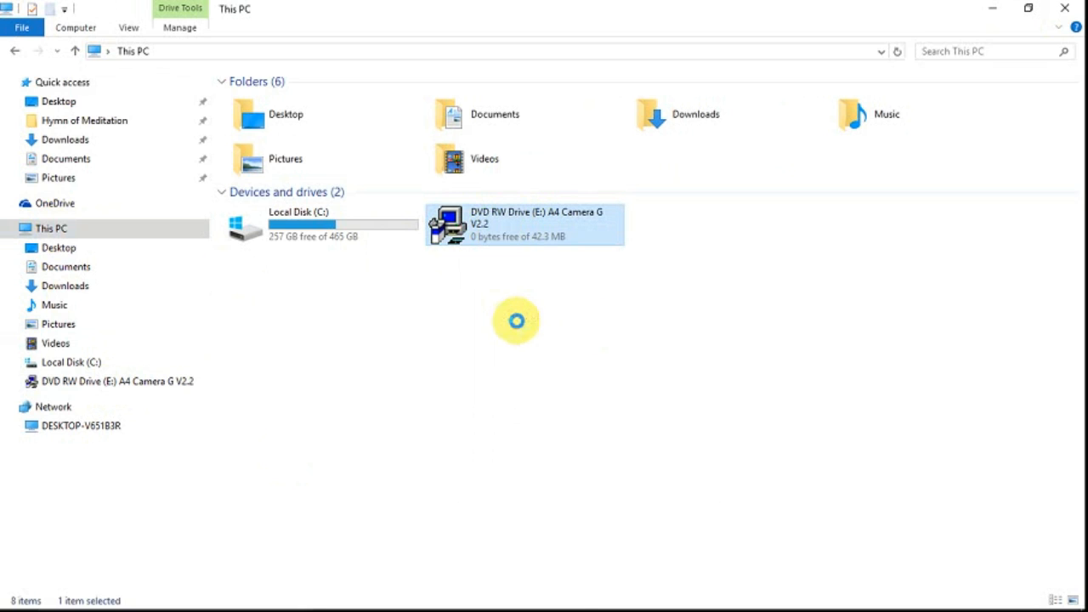
- Run the A4TECH PC Camera autorun menu from the DVD drive (E:)
{"action": "double_click", "coordinate": [523, 224]}
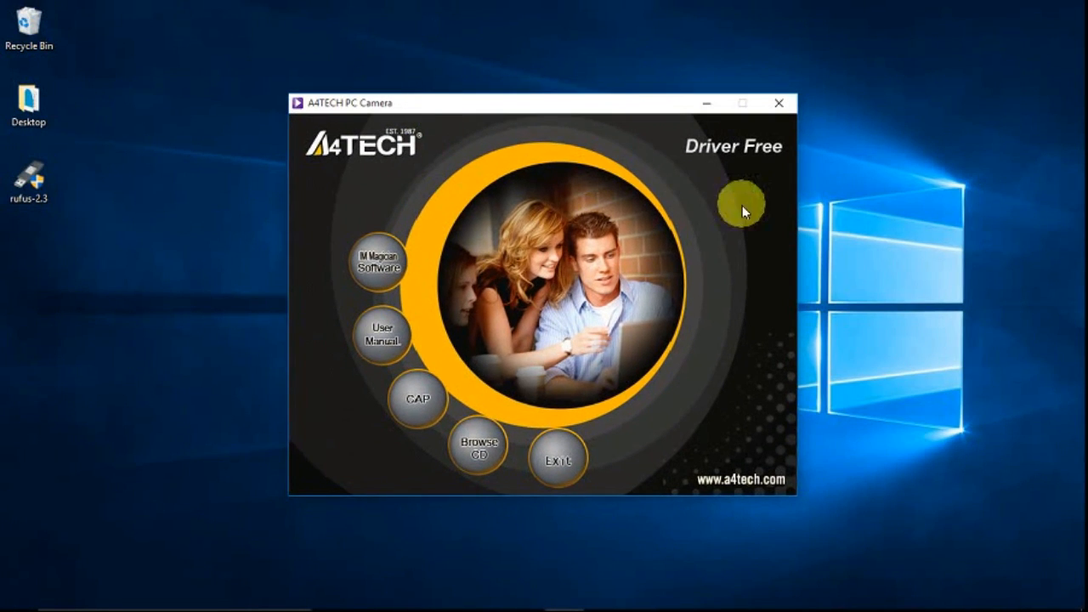
{"action": "mouse_move", "coordinate": [551, 497]}
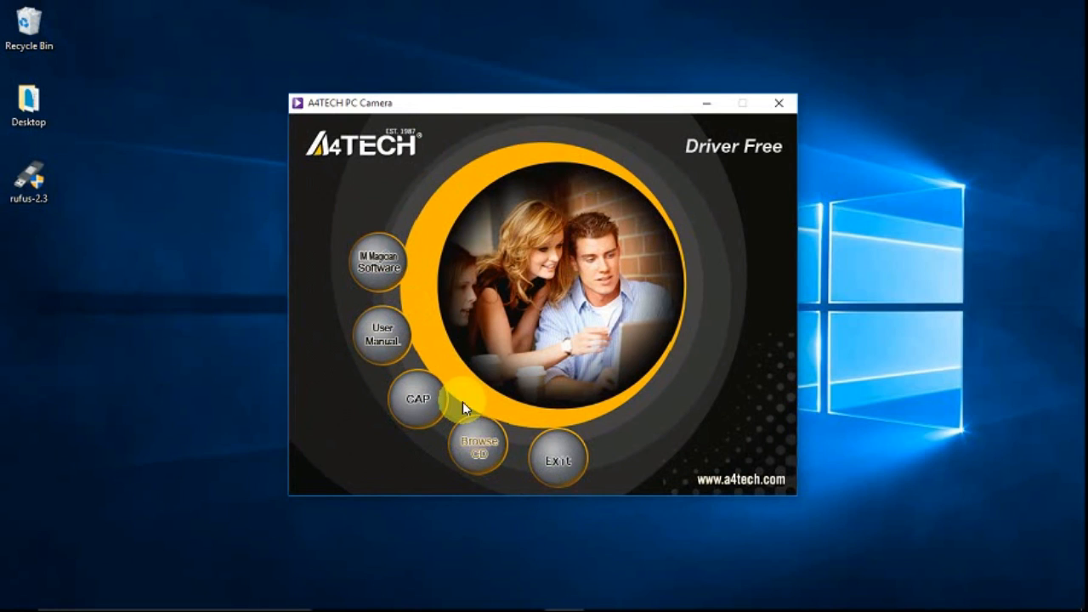
{"action": "mouse_move", "coordinate": [340, 245]}
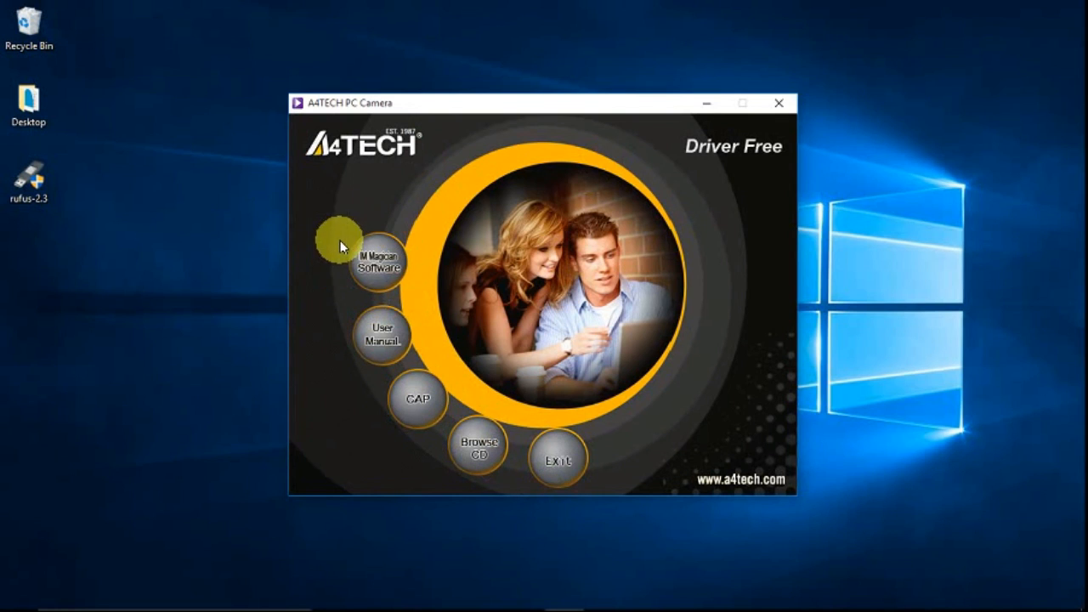
{"action": "mouse_move", "coordinate": [381, 304]}
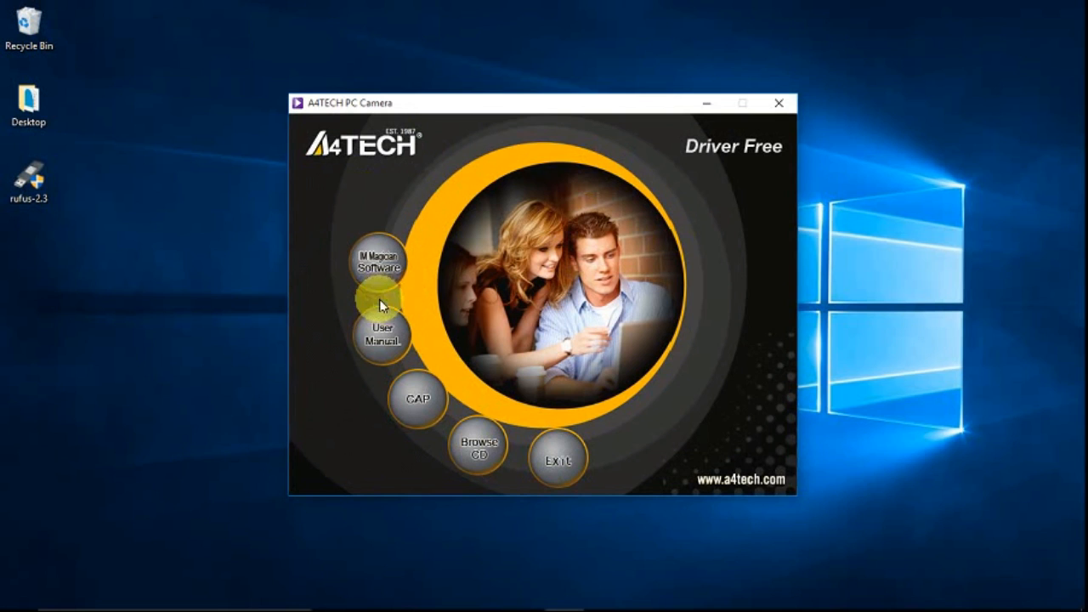
{"action": "mouse_move", "coordinate": [406, 390]}
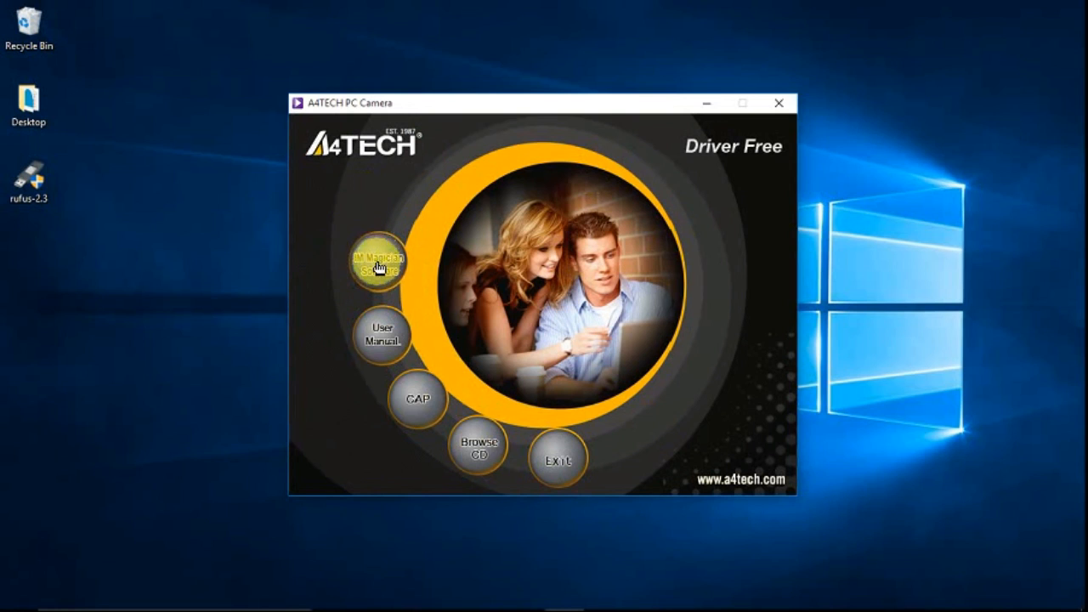
{"action": "mouse_move", "coordinate": [388, 281]}
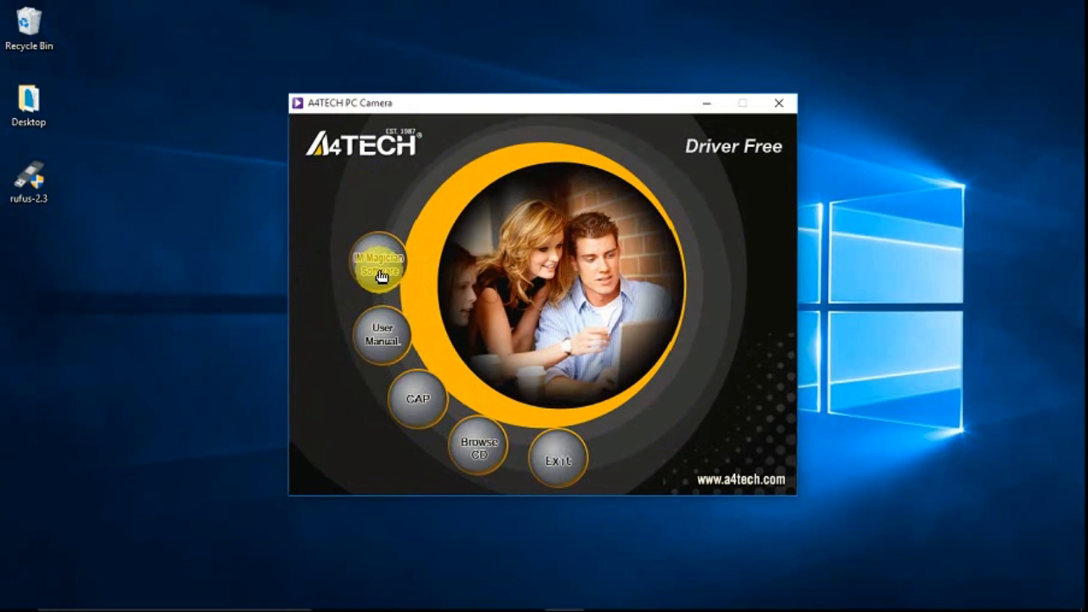
{"action": "mouse_move", "coordinate": [381, 333]}
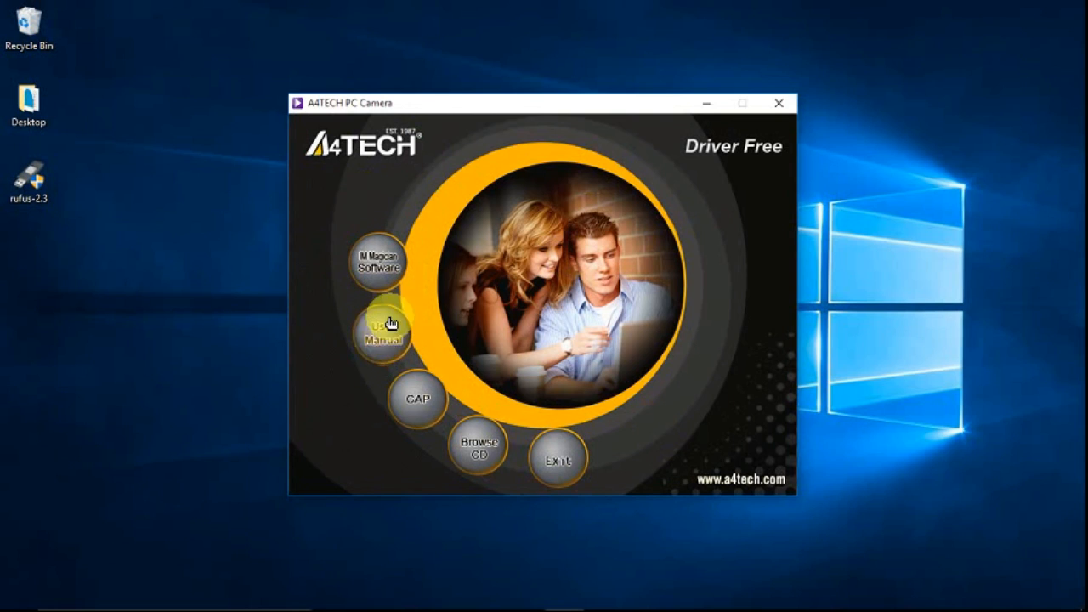
{"action": "mouse_move", "coordinate": [350, 336]}
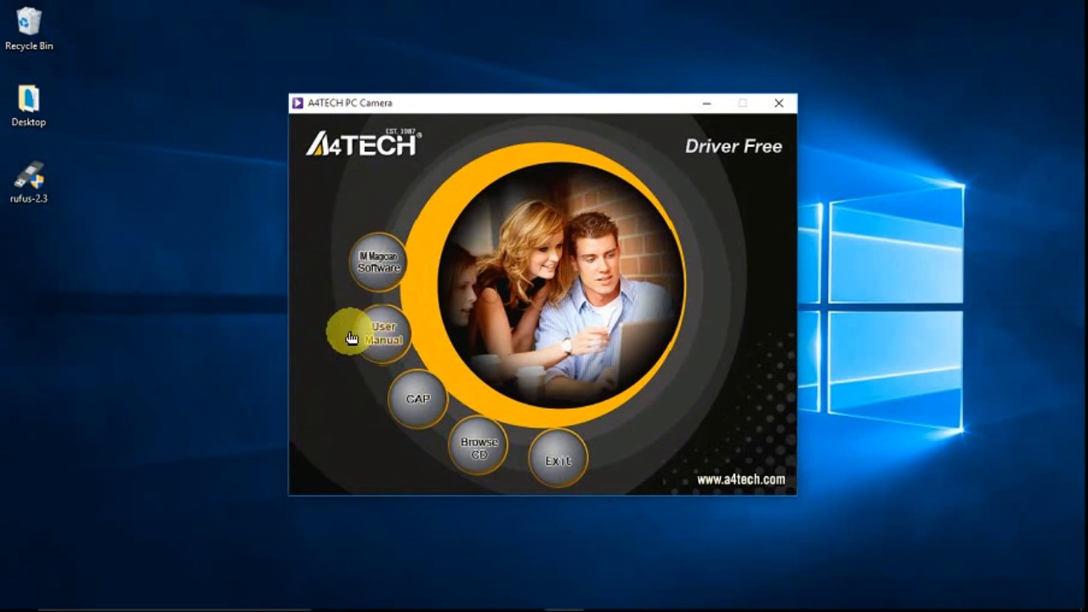
{"action": "mouse_move", "coordinate": [478, 449]}
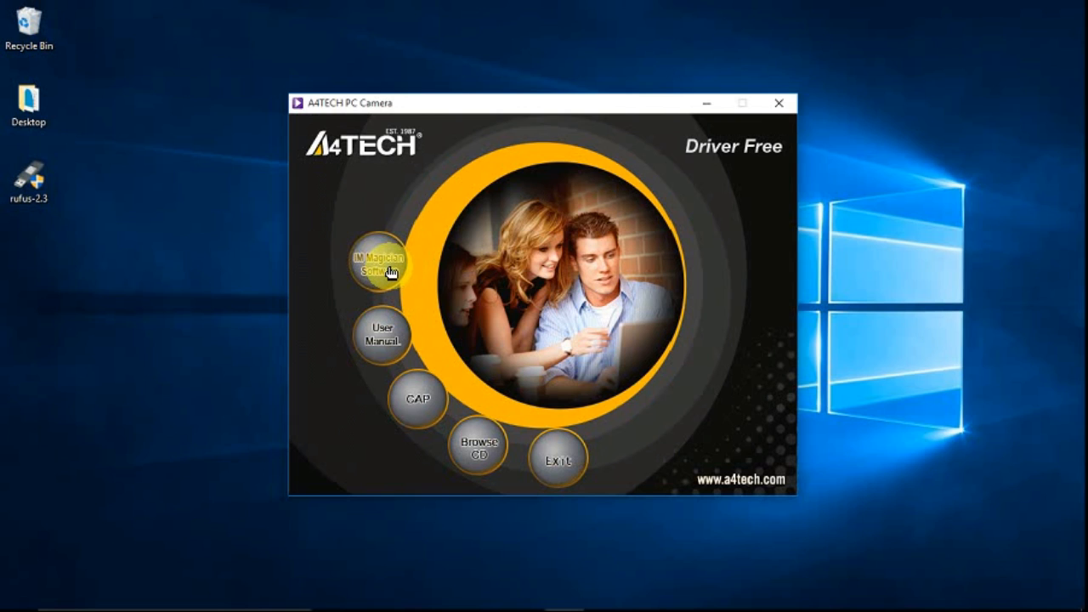
- Start IM Magician setup, accept the licence agreement and keep the Complete setup type
{"action": "left_click", "coordinate": [381, 260]}
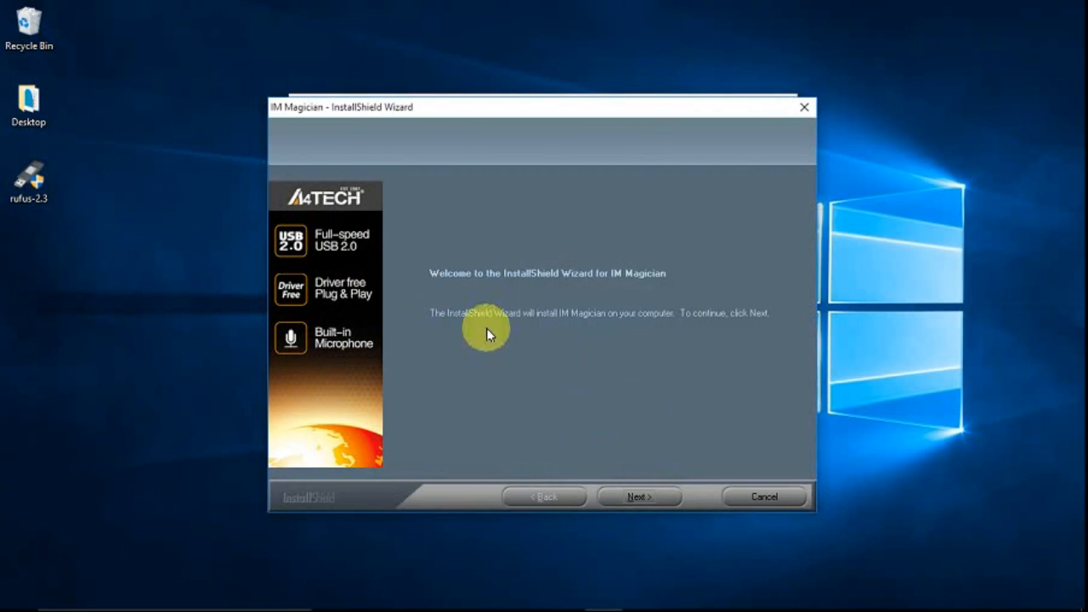
{"action": "mouse_move", "coordinate": [452, 327]}
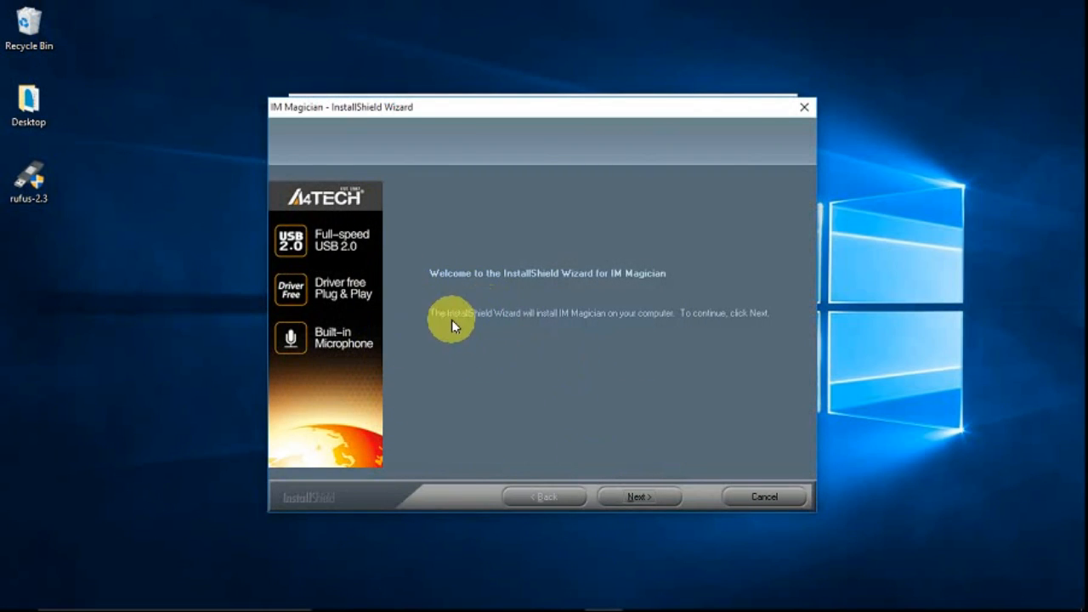
{"action": "mouse_move", "coordinate": [545, 351]}
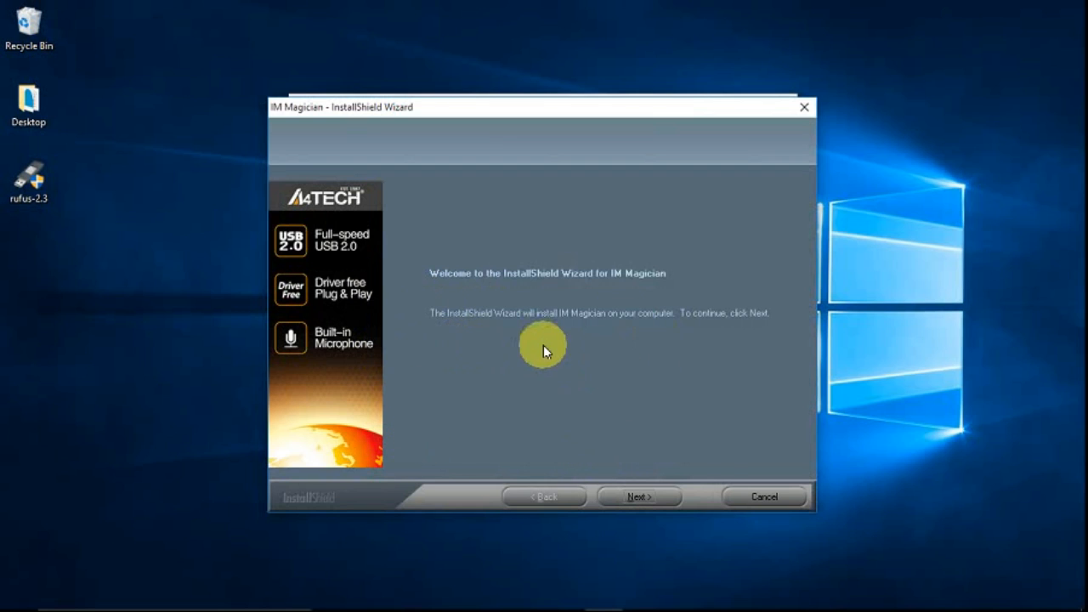
{"action": "mouse_move", "coordinate": [708, 330]}
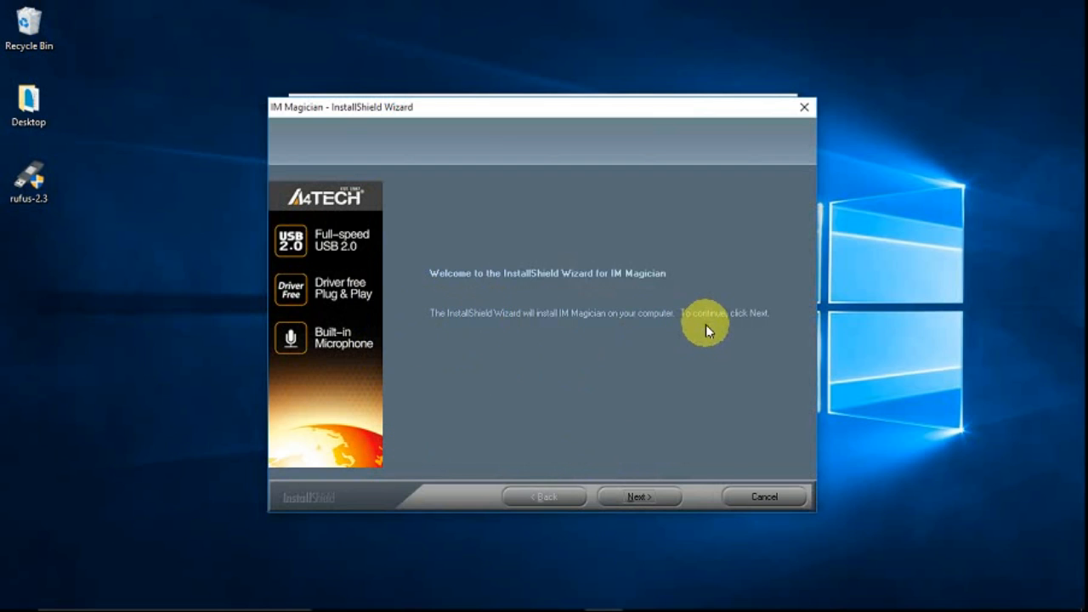
{"action": "mouse_move", "coordinate": [769, 320]}
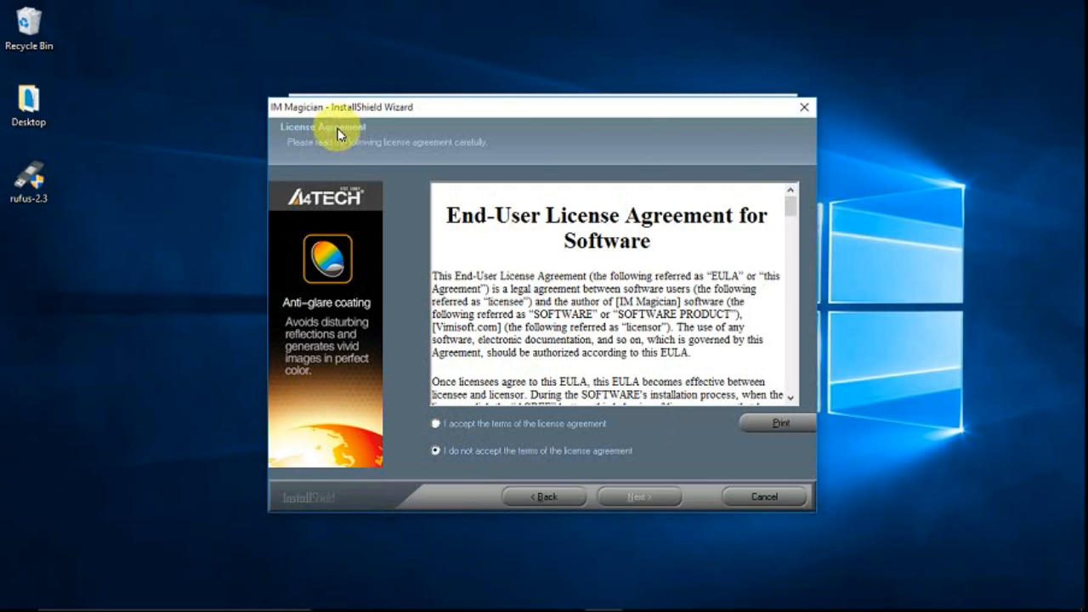
{"action": "mouse_move", "coordinate": [745, 236]}
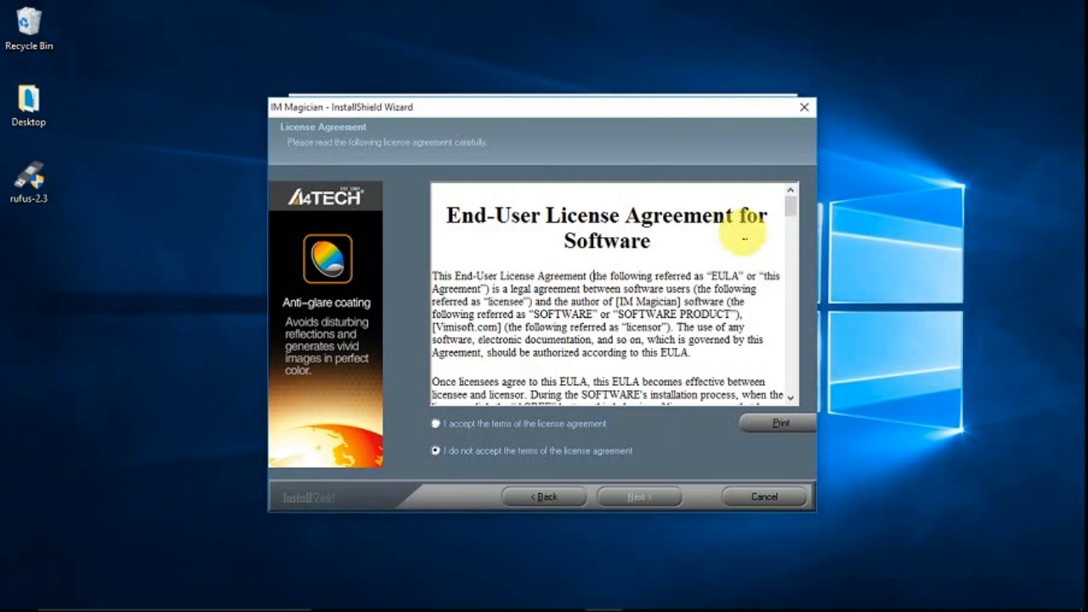
{"action": "scroll", "scroll_direction": "down", "scroll_amount": 3}
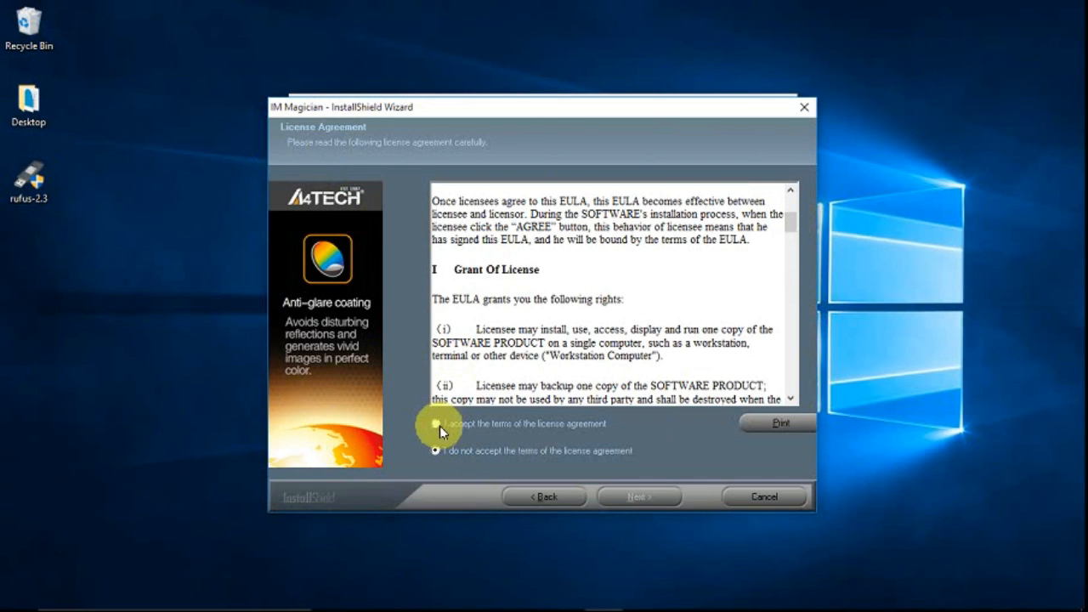
{"action": "left_click", "coordinate": [435, 424]}
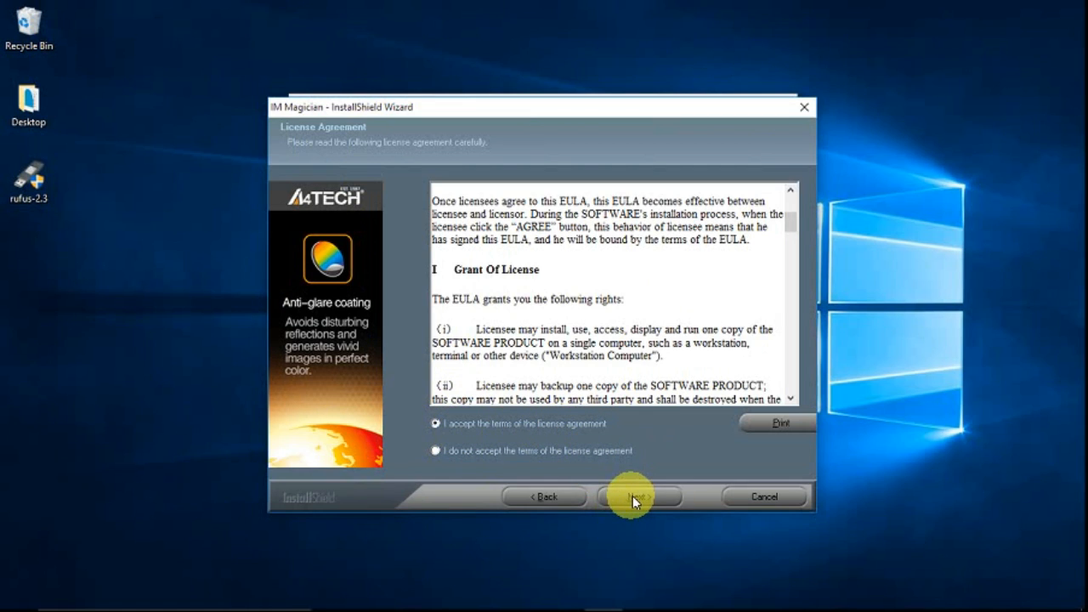
{"action": "left_click", "coordinate": [639, 496]}
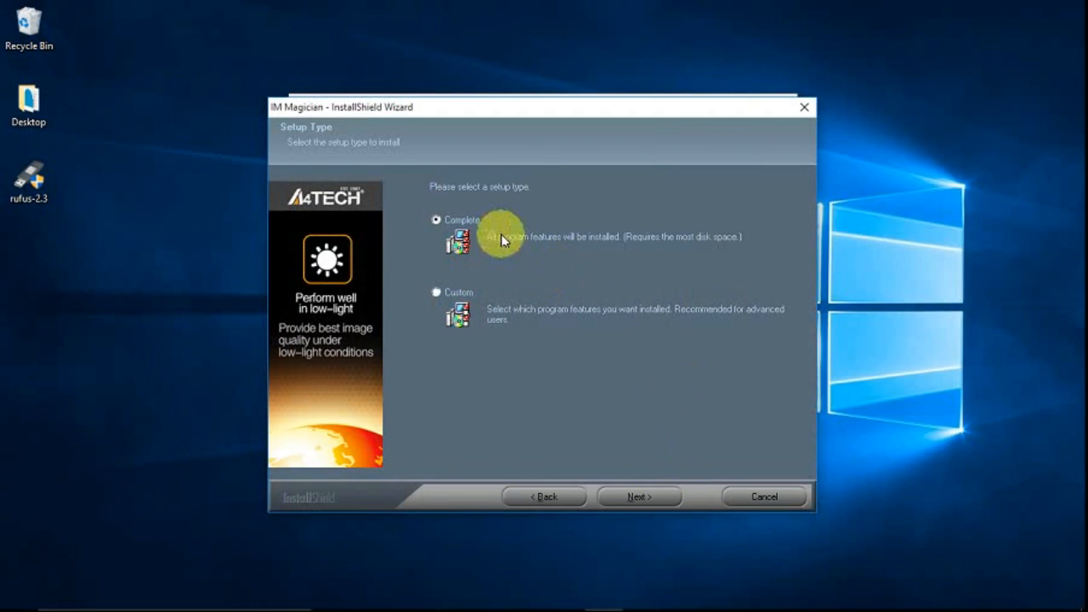
{"action": "mouse_move", "coordinate": [466, 197]}
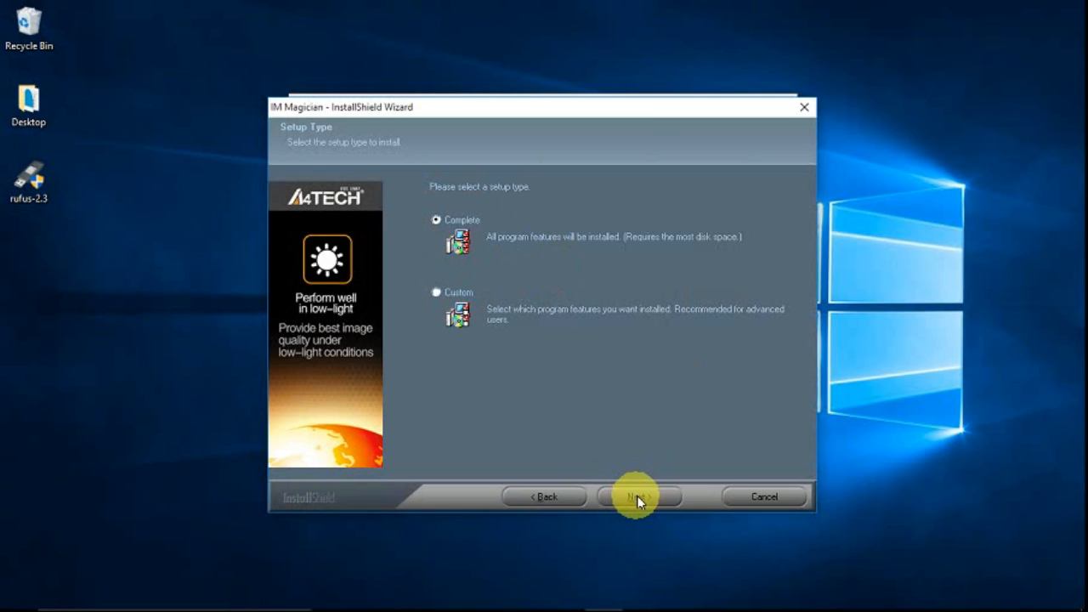
{"action": "left_click", "coordinate": [640, 497]}
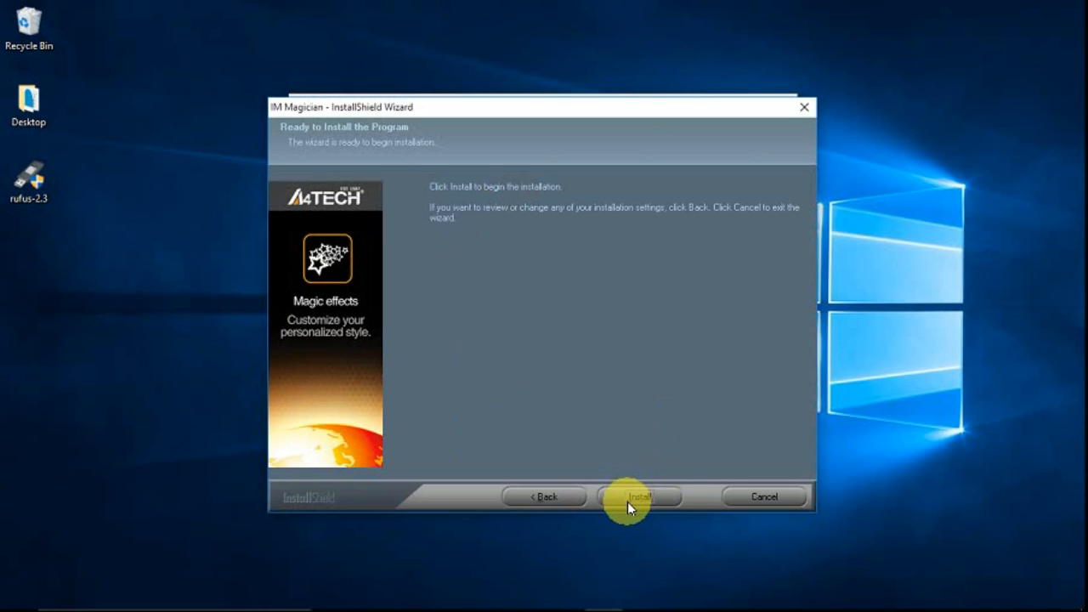
- Install IM Magician and finish the wizard, returning to the autorun menu
{"action": "left_click", "coordinate": [640, 497]}
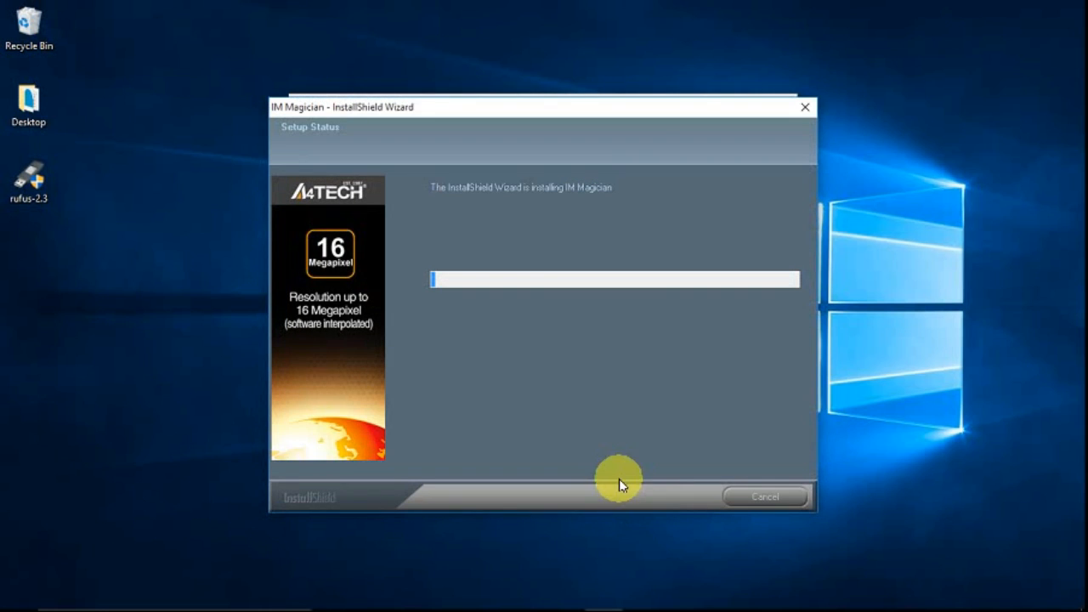
{"action": "mouse_move", "coordinate": [479, 341]}
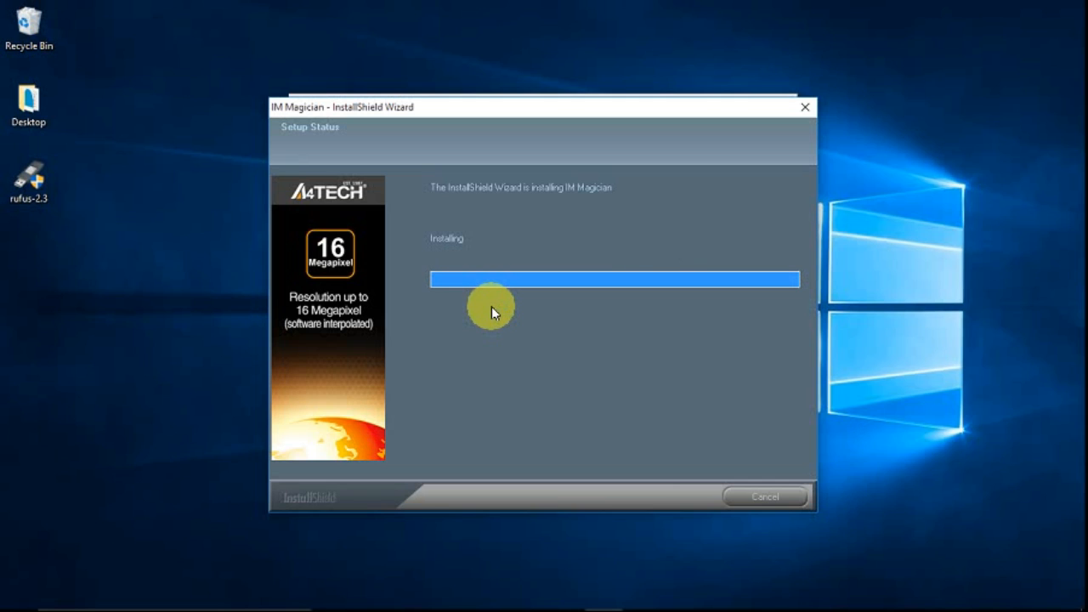
{"action": "mouse_move", "coordinate": [808, 189]}
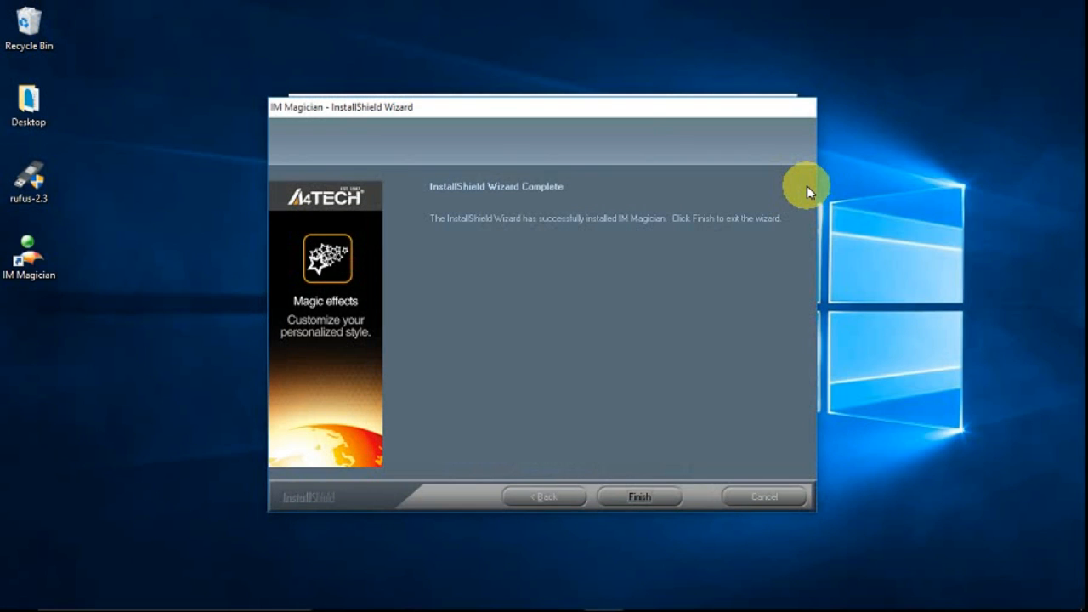
{"action": "mouse_move", "coordinate": [690, 425]}
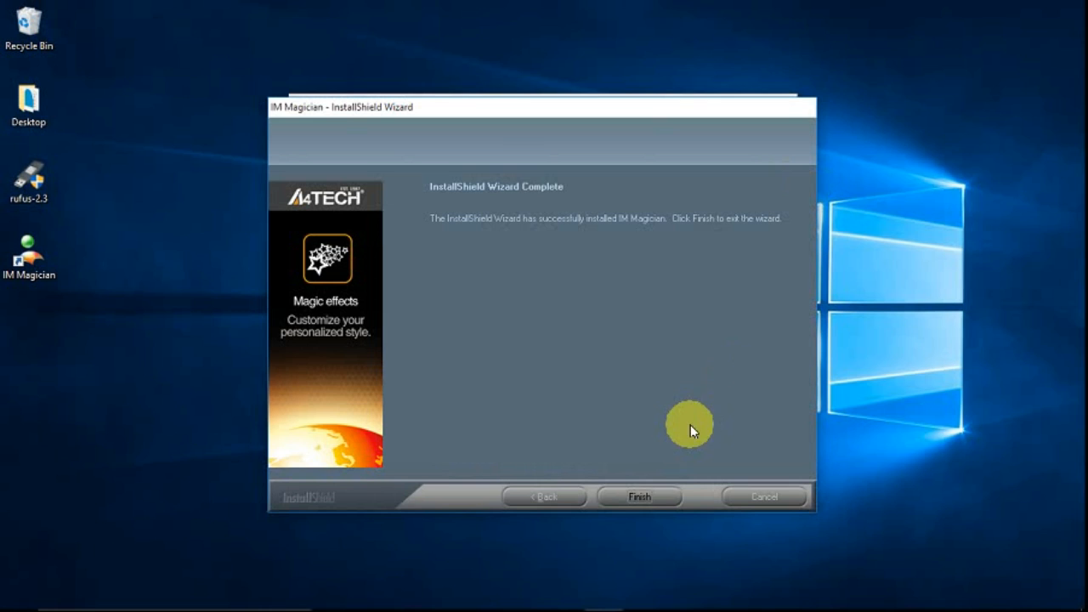
{"action": "mouse_move", "coordinate": [541, 245]}
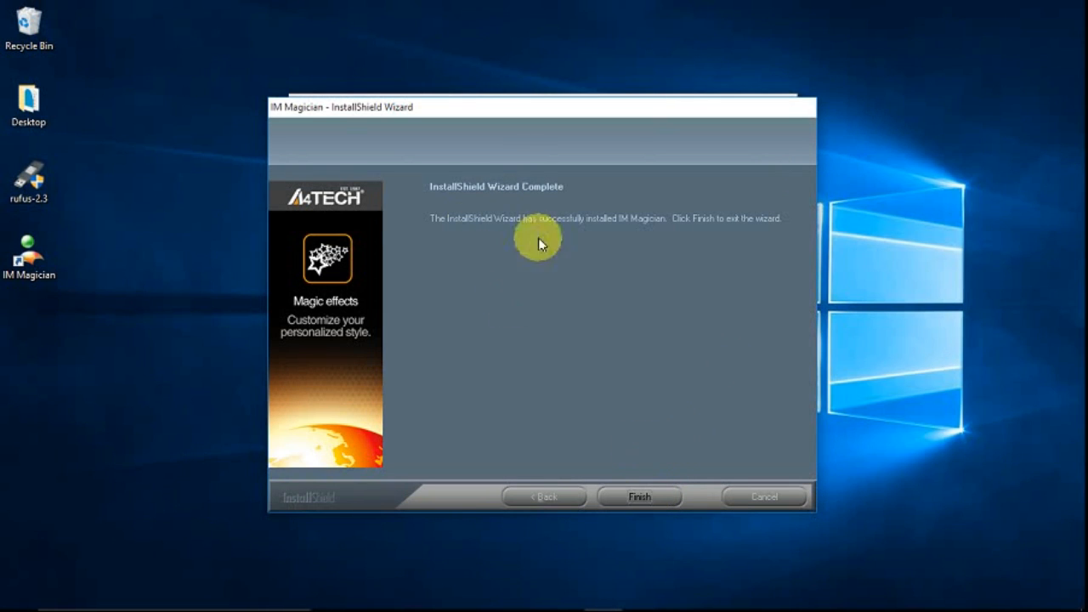
{"action": "mouse_move", "coordinate": [543, 272]}
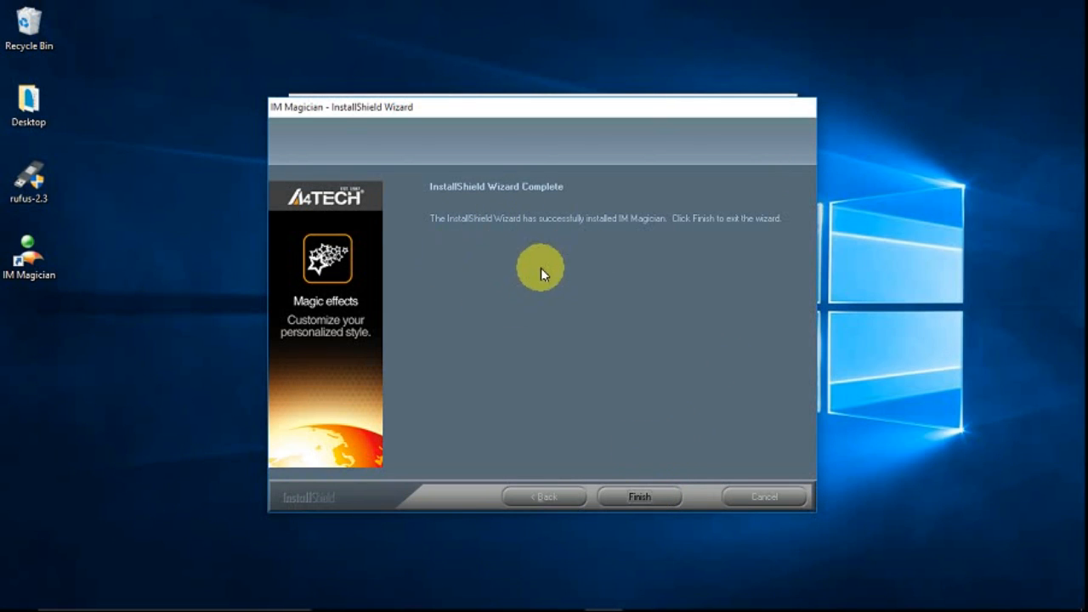
{"action": "mouse_move", "coordinate": [463, 236]}
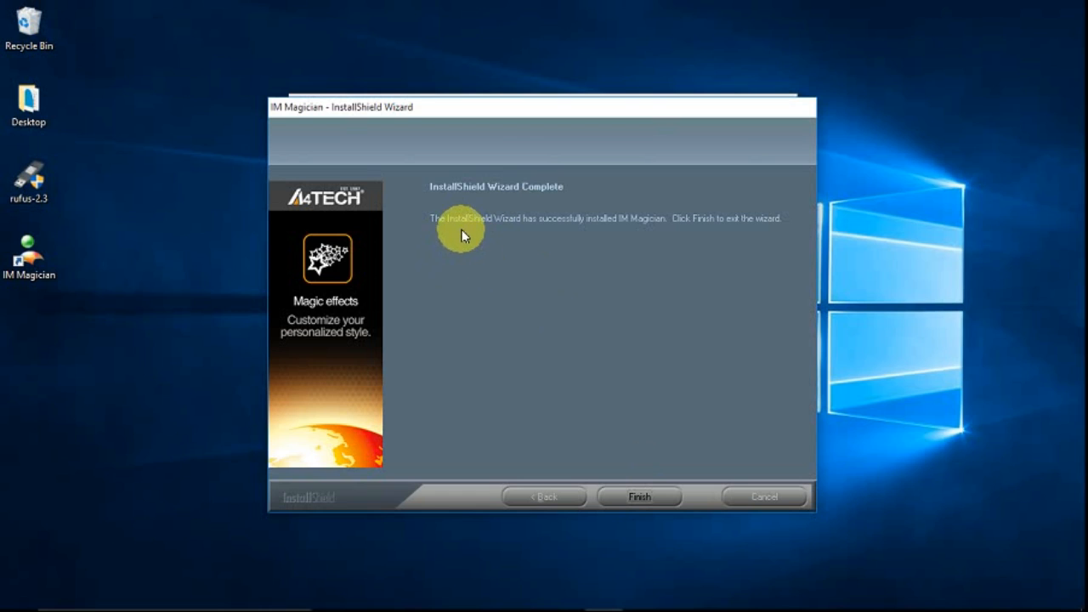
{"action": "mouse_move", "coordinate": [531, 234]}
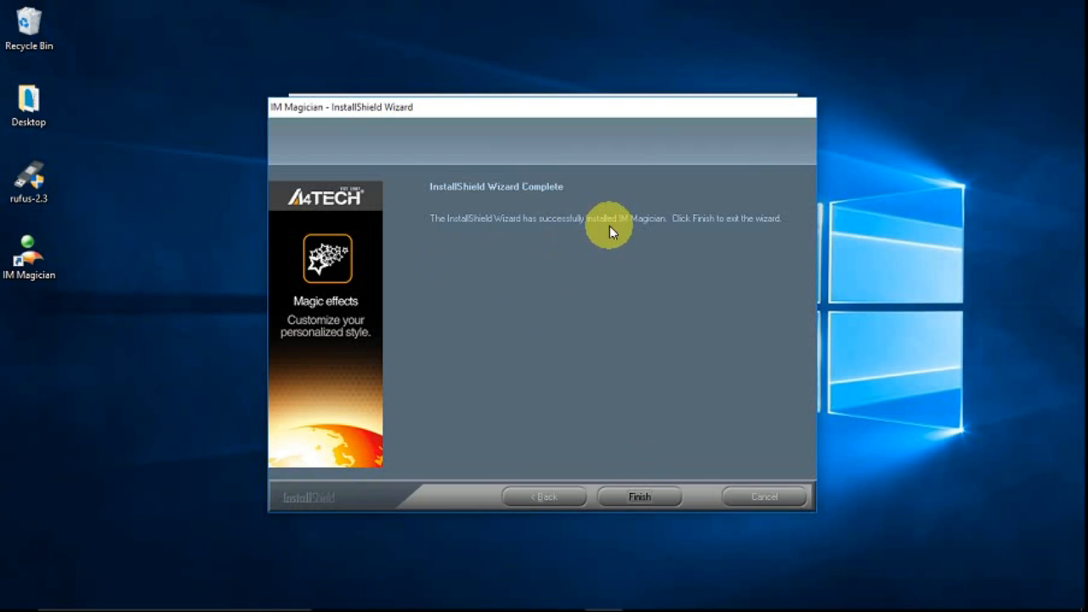
{"action": "mouse_move", "coordinate": [710, 211]}
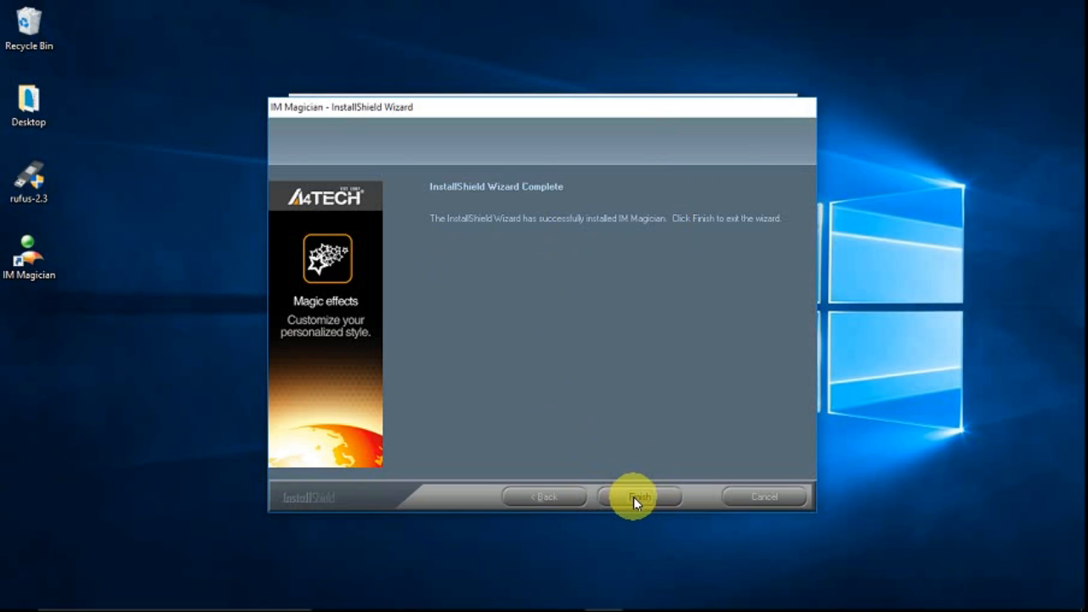
{"action": "left_click", "coordinate": [640, 497]}
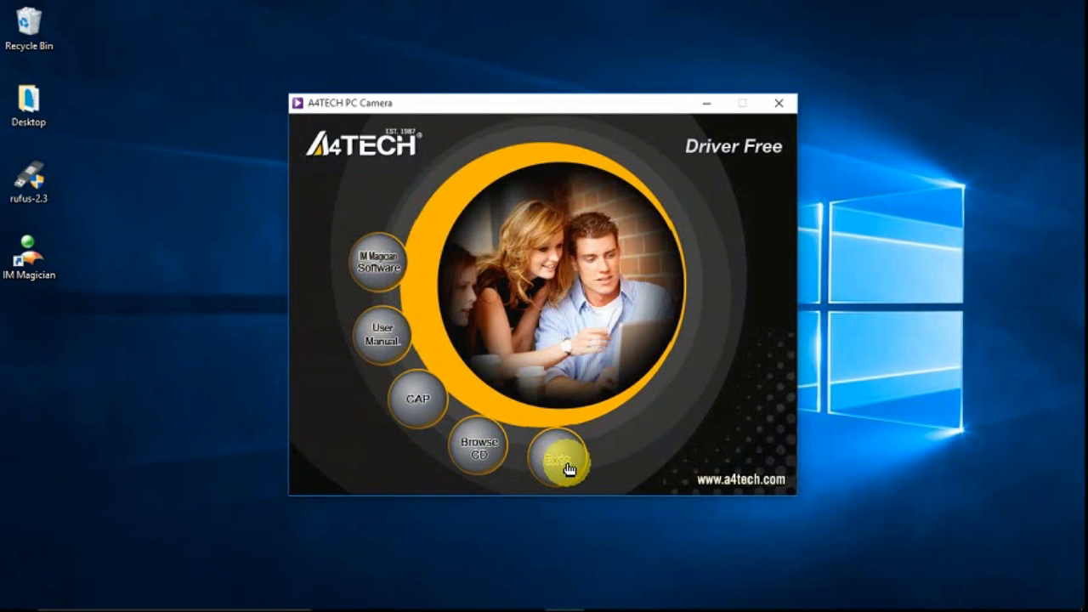
- Exit the A4TECH PC Camera autorun menu to the desktop
{"action": "left_click", "coordinate": [558, 456]}
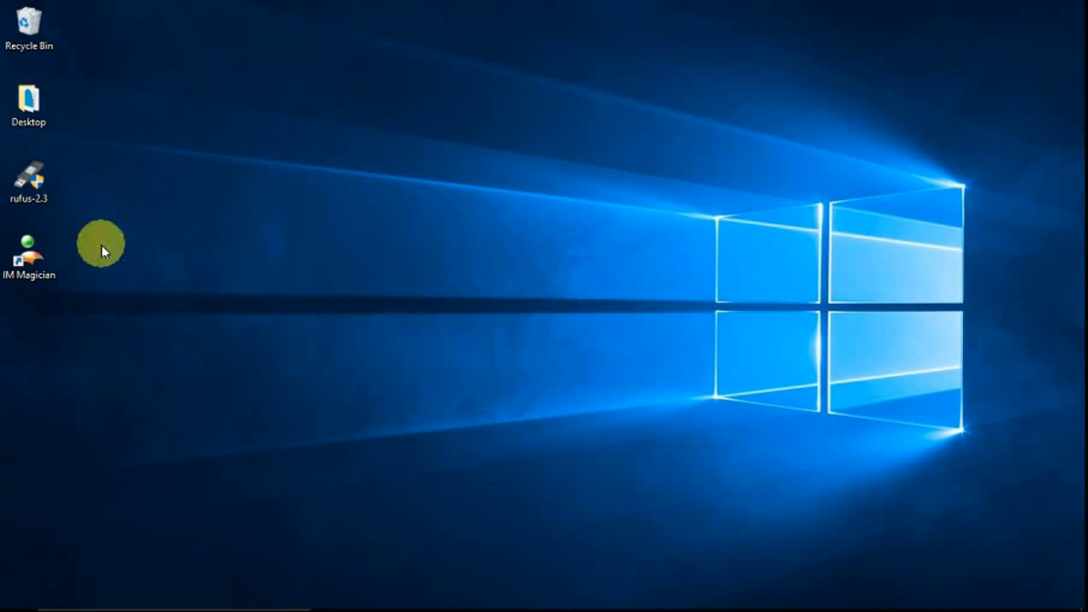
{"action": "mouse_move", "coordinate": [34, 247]}
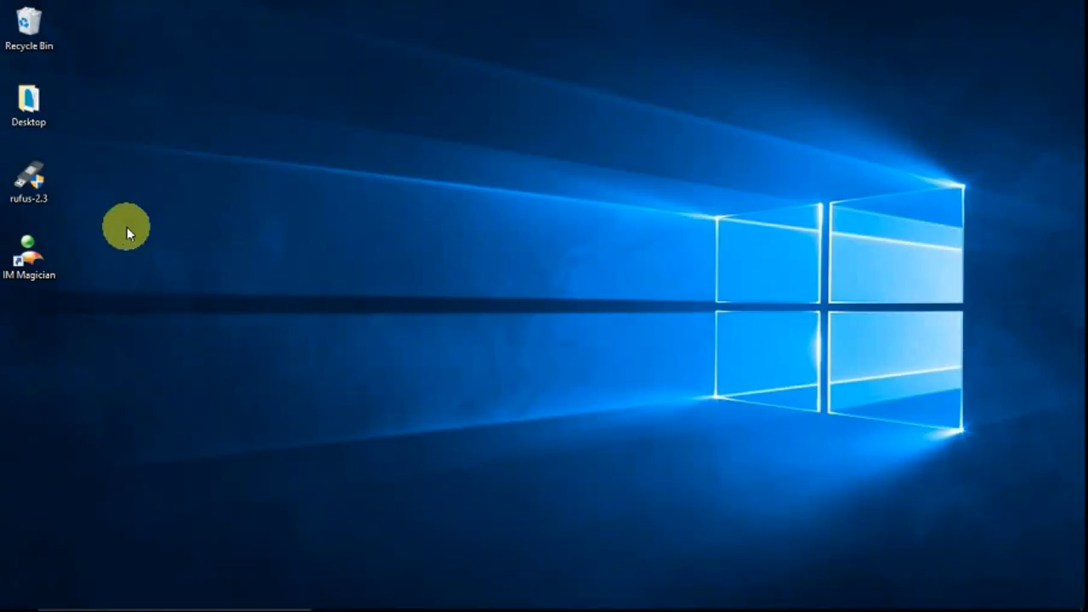
{"action": "mouse_move", "coordinate": [225, 255]}
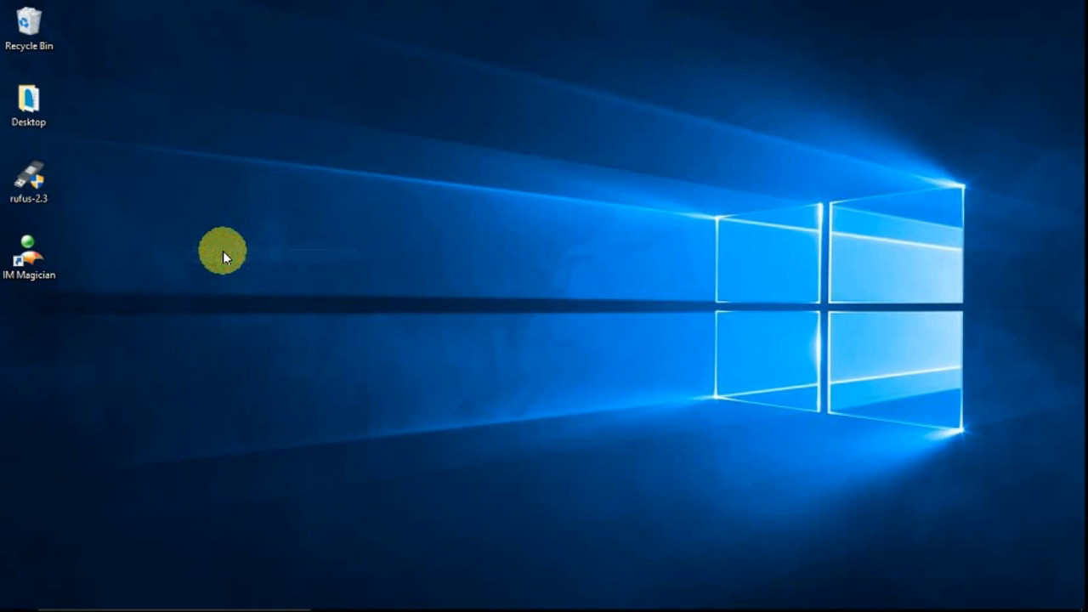
{"action": "mouse_move", "coordinate": [181, 211]}
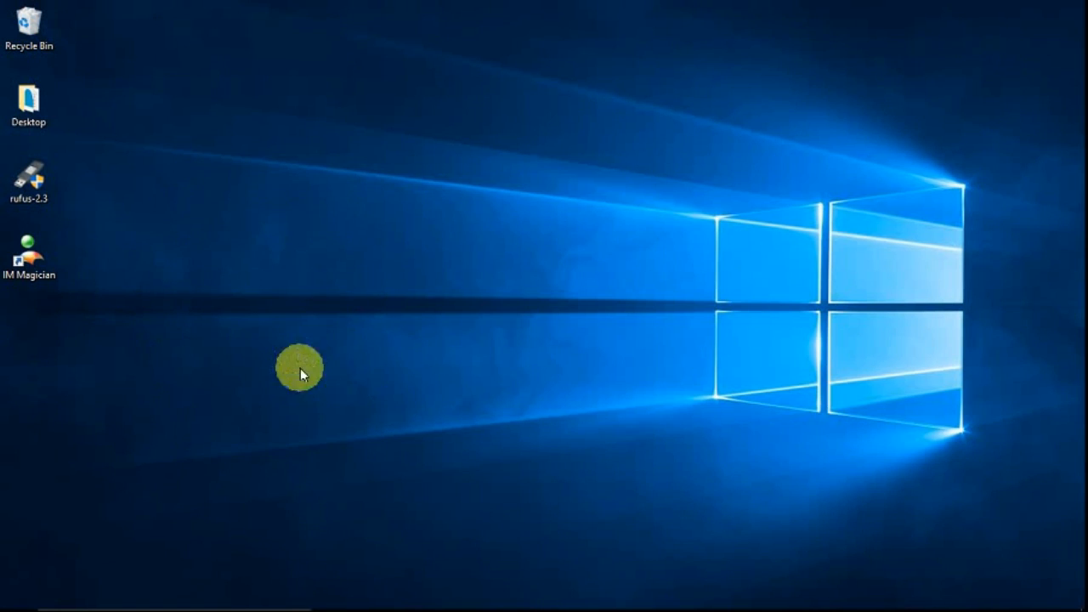
{"action": "mouse_move", "coordinate": [211, 282]}
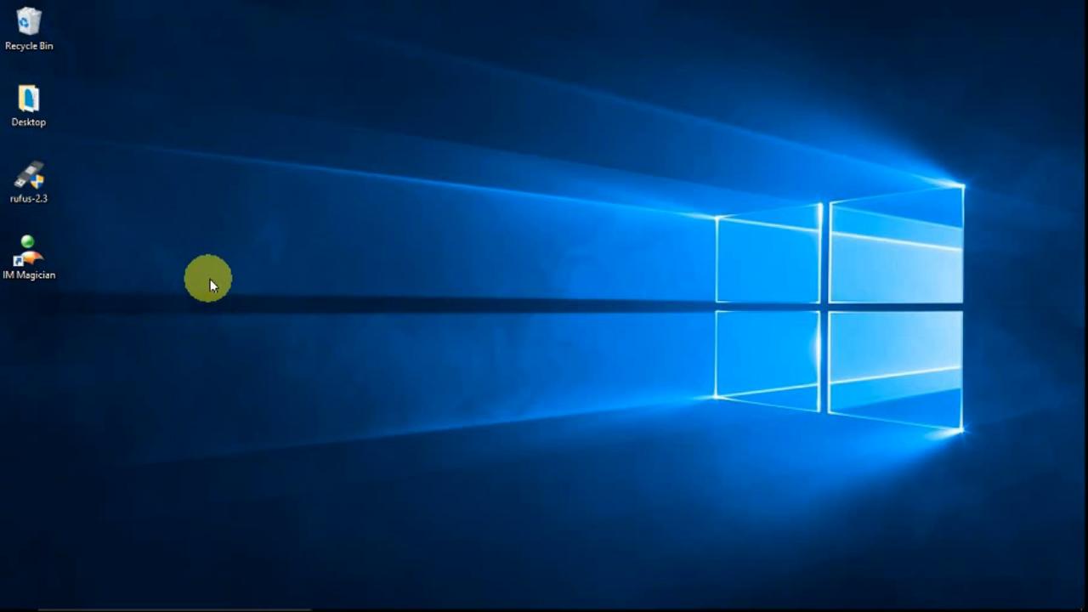
{"action": "mouse_move", "coordinate": [59, 275]}
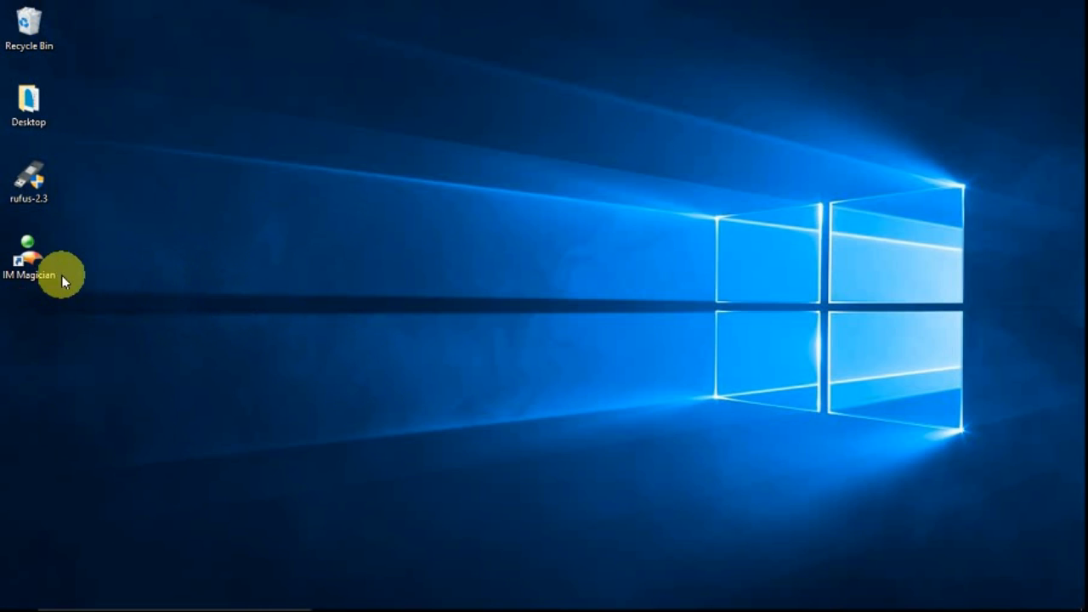
- Launch IM Magician from its desktop shortcut to show the live webcam preview
{"action": "left_click", "coordinate": [27, 252]}
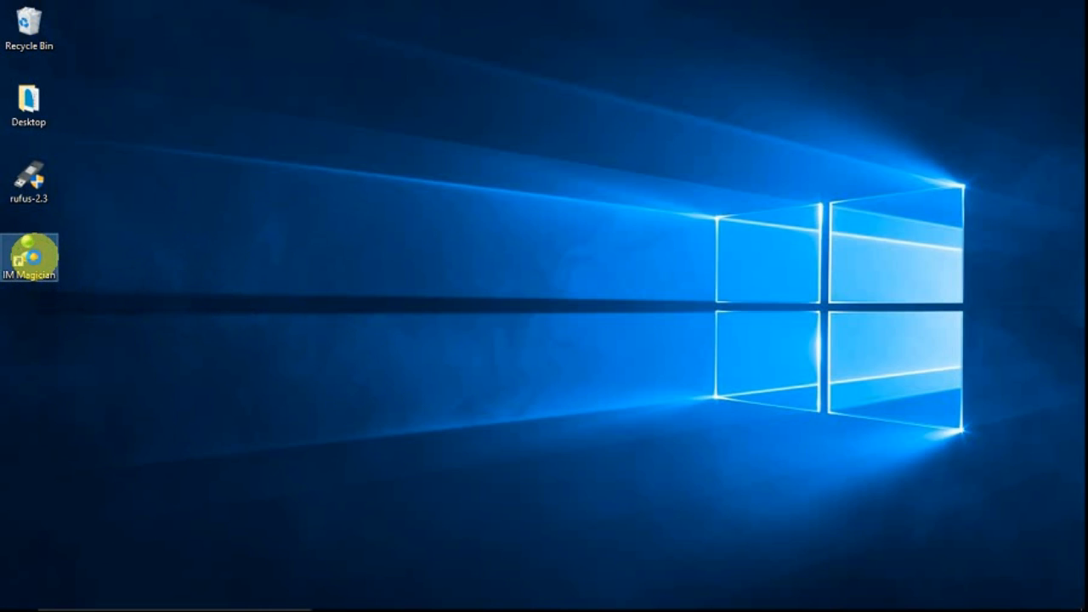
{"action": "right_click", "coordinate": [27, 258]}
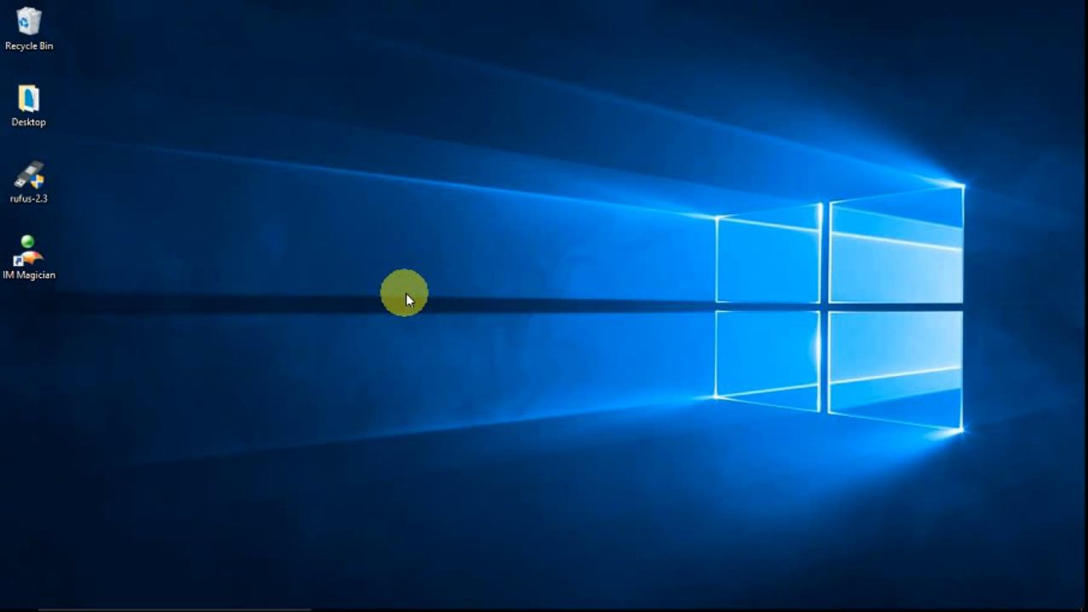
{"action": "double_click", "coordinate": [27, 255]}
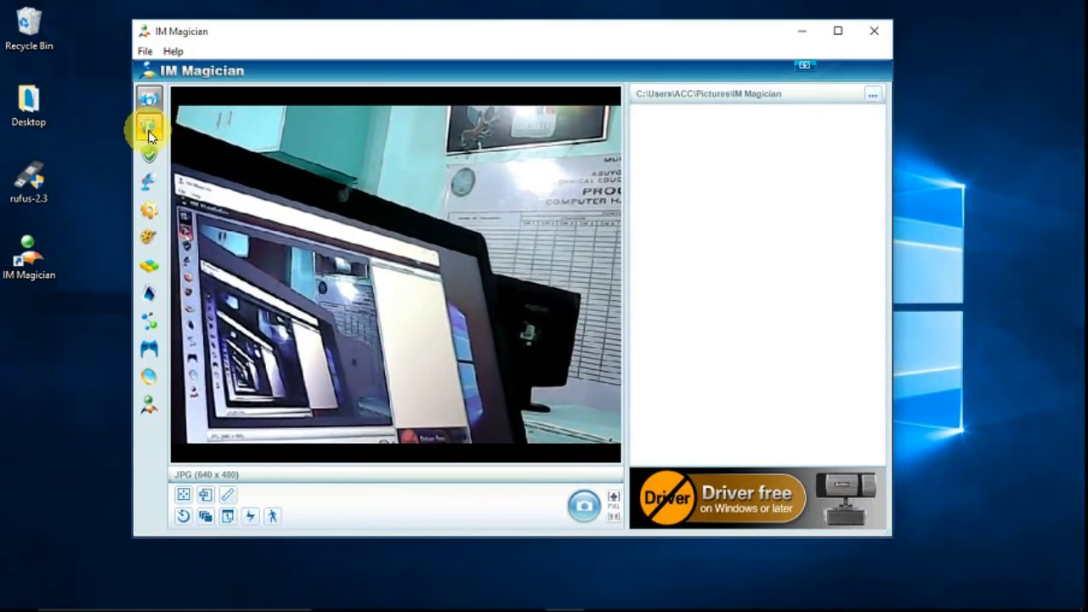
- Switch IM Magician to video recording mode, close it and bring up the desktop menu
{"action": "left_click", "coordinate": [149, 153]}
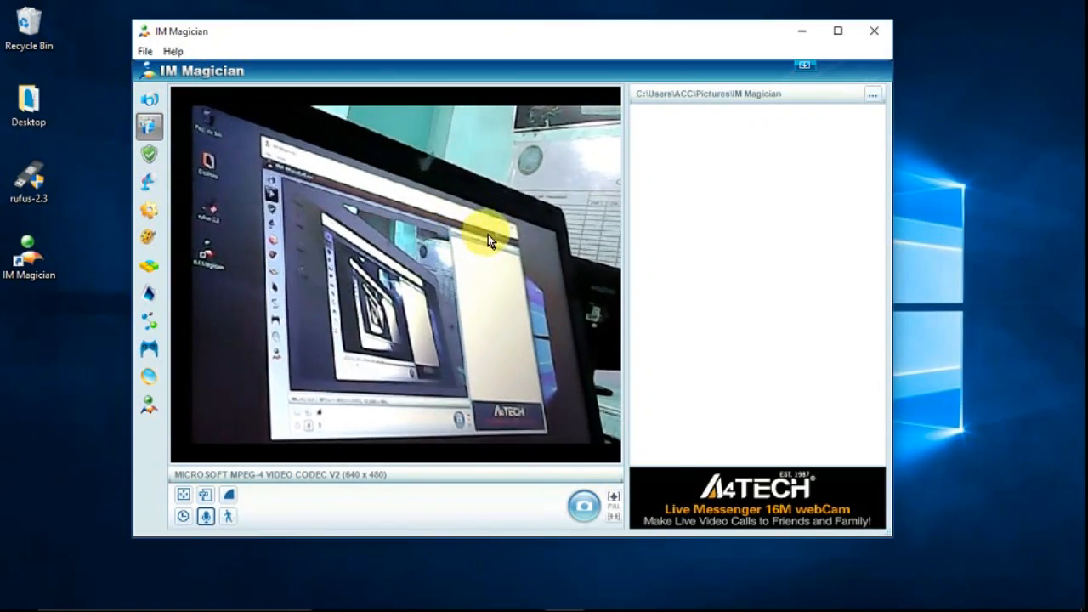
{"action": "left_click", "coordinate": [874, 31]}
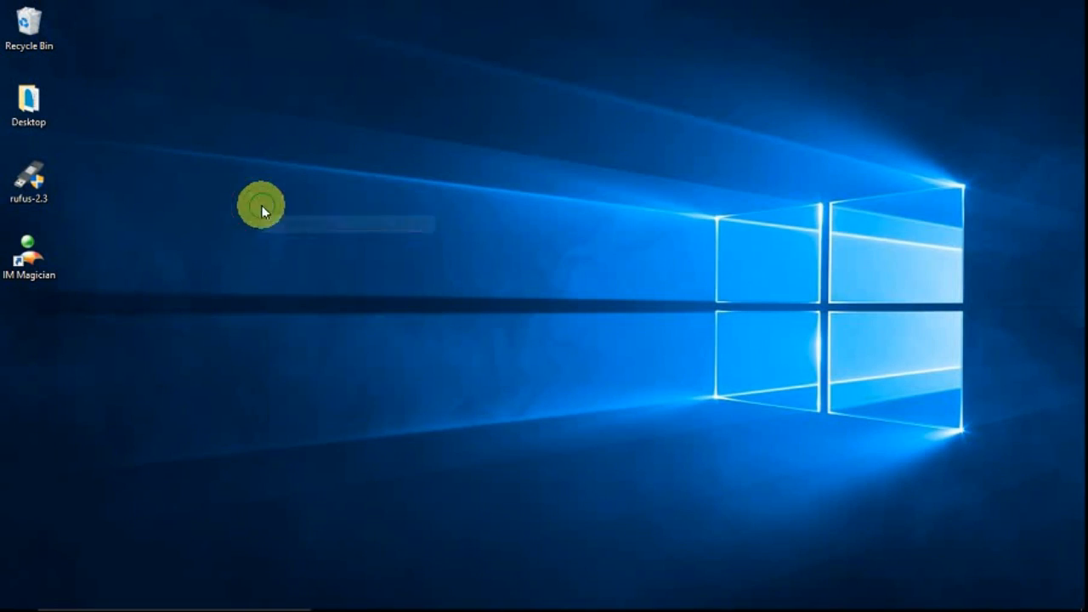
{"action": "right_click", "coordinate": [264, 208]}
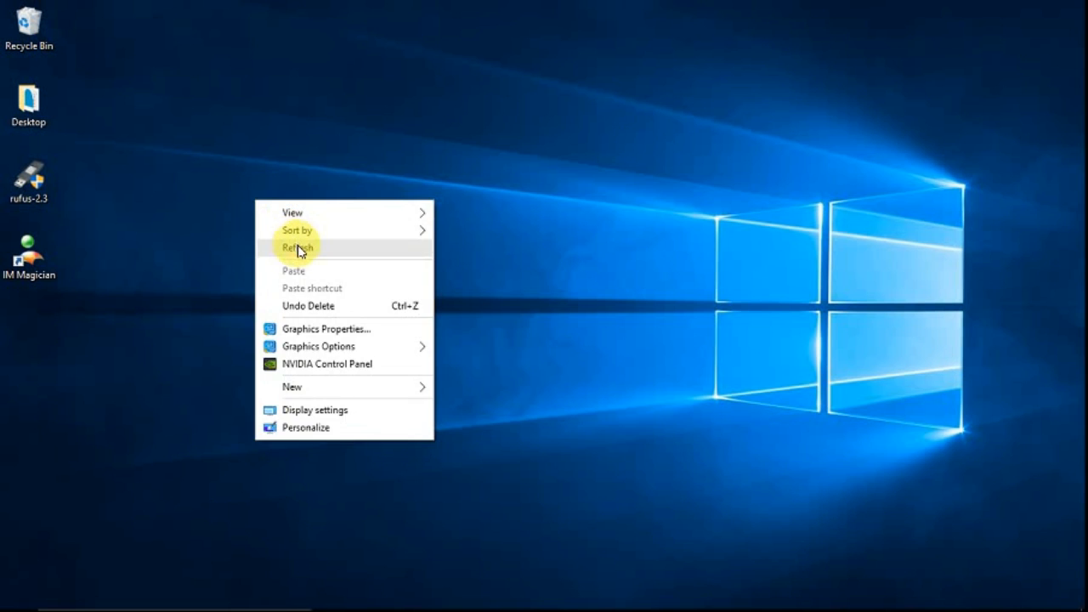